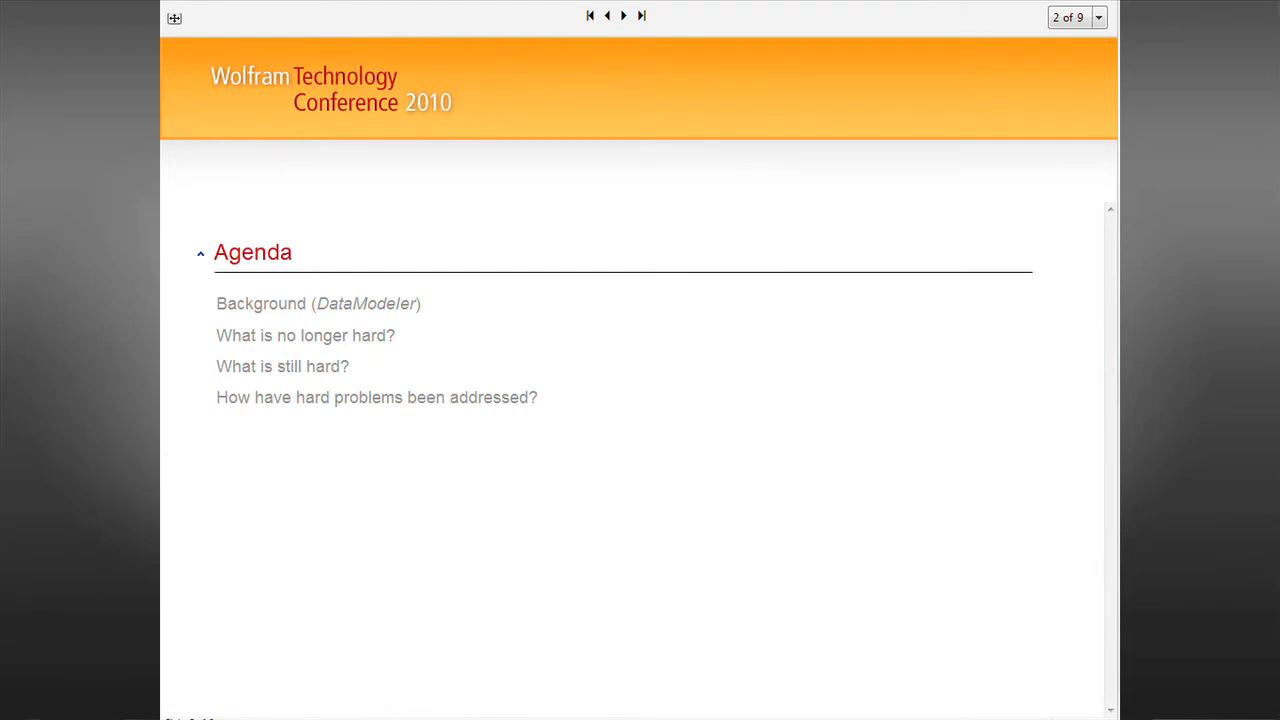
{"action": "mouse_move", "coordinate": [732, 38]}
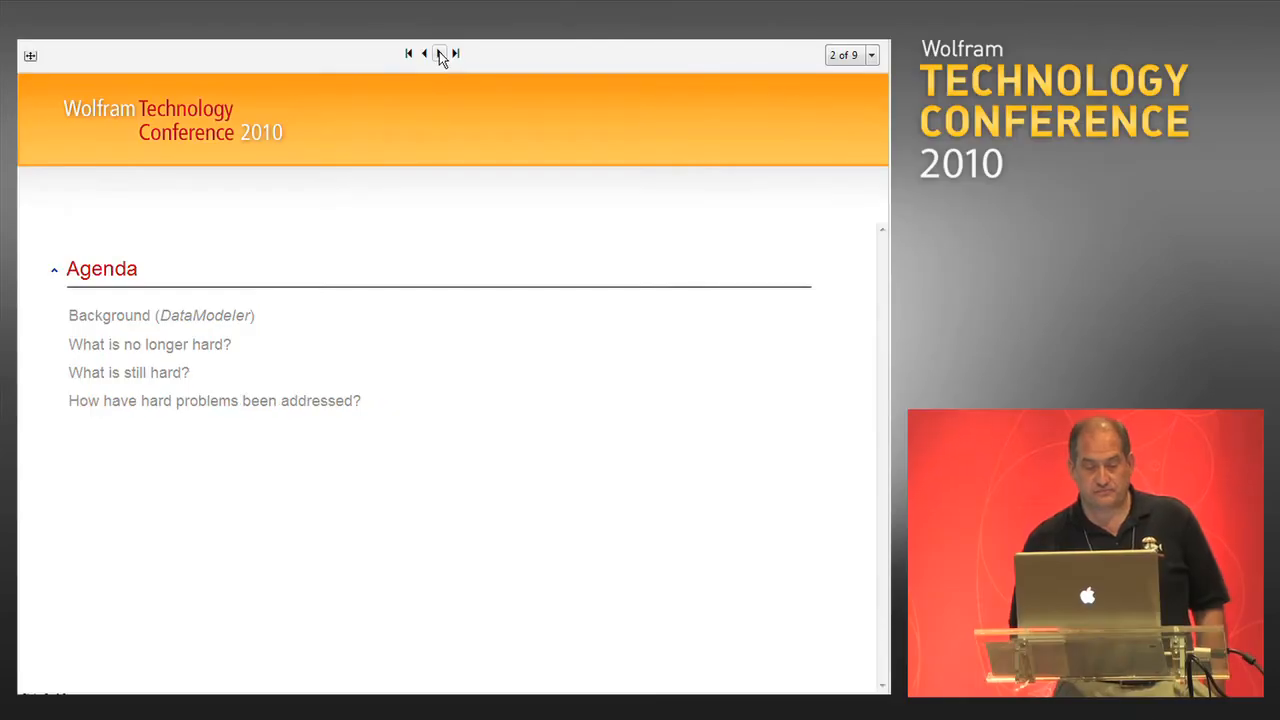
Step: Advance to the DataModeler Overview slide and expand its Some Example Data section
{"action": "left_click", "coordinate": [440, 54]}
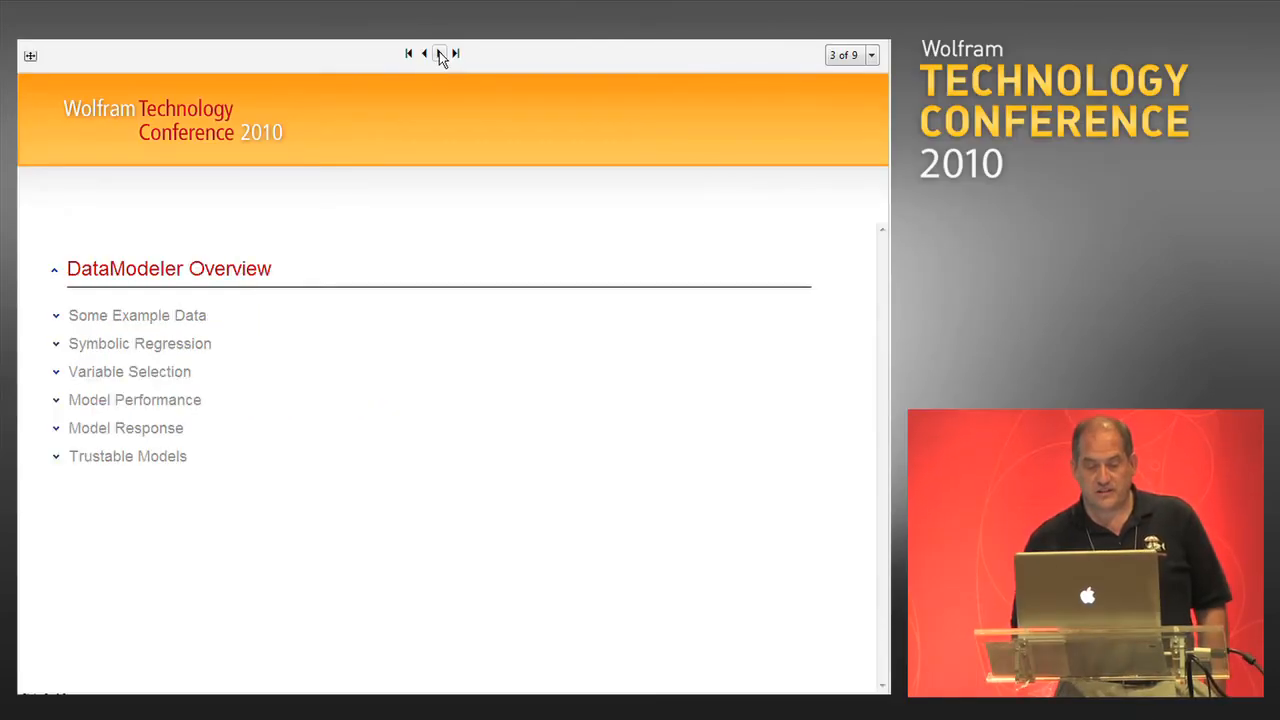
{"action": "mouse_move", "coordinate": [64, 320]}
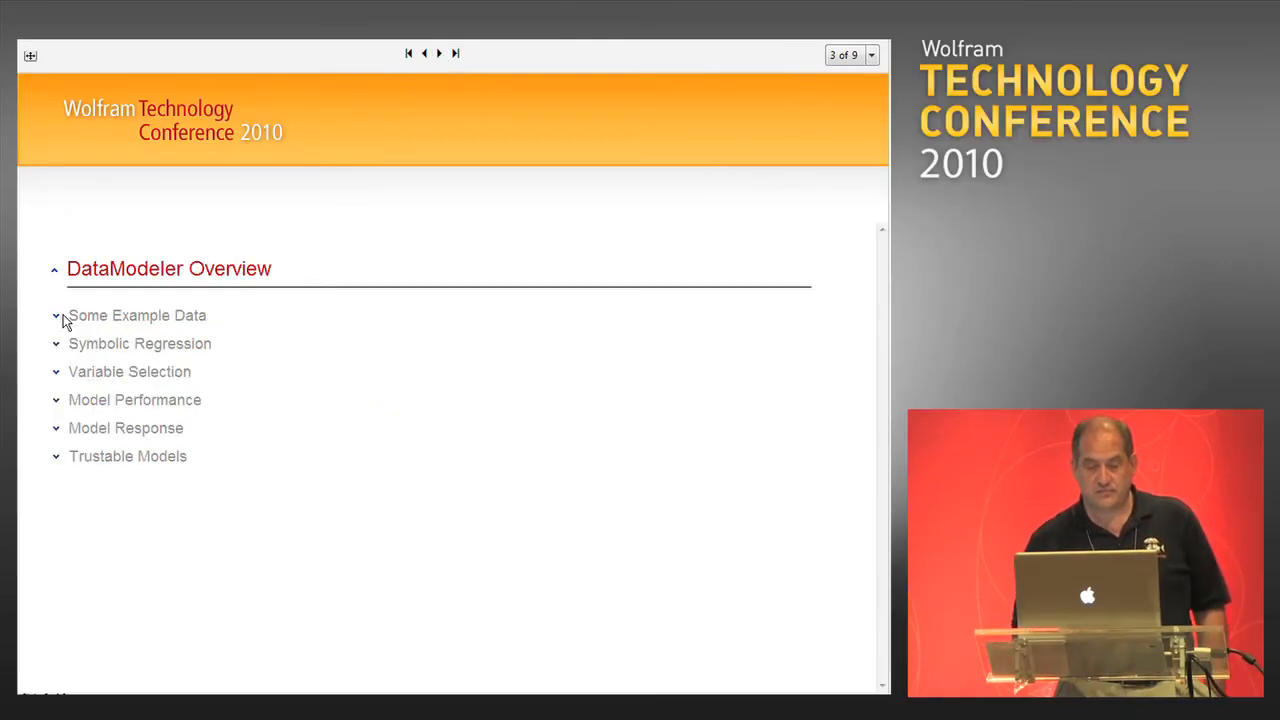
{"action": "left_click", "coordinate": [56, 316]}
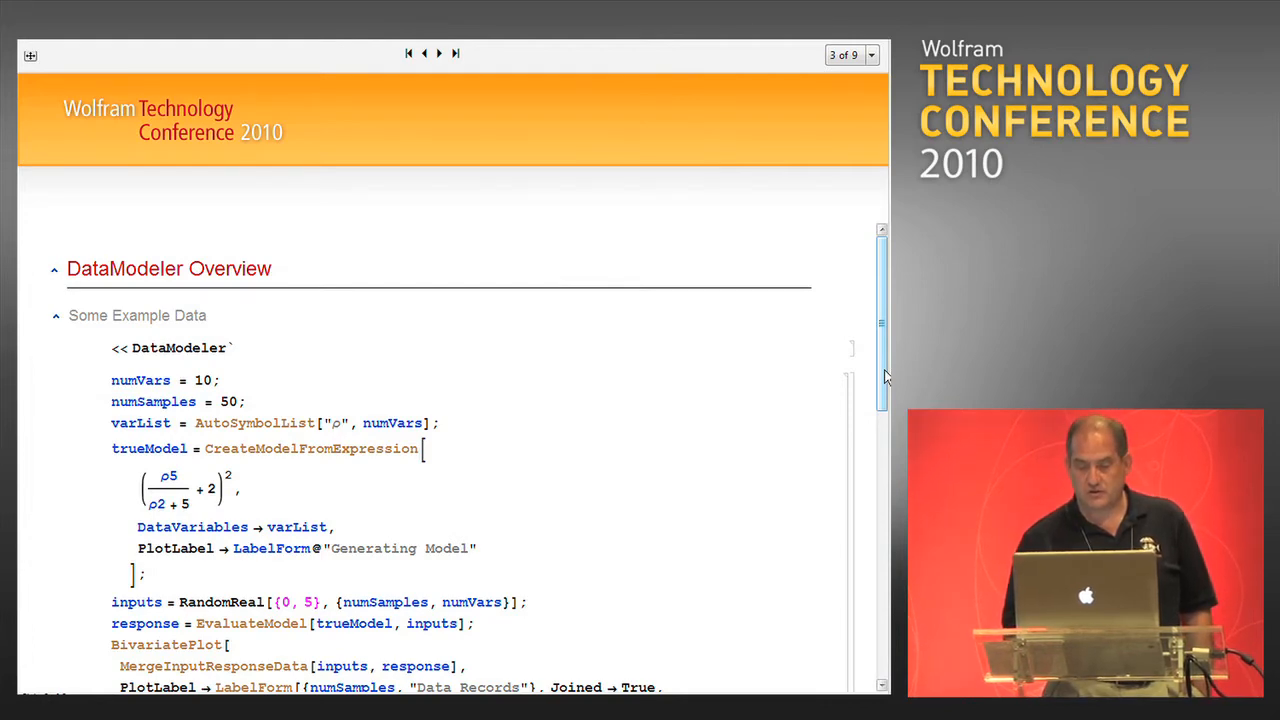
Step: Scroll past the example-data code to the 50 Data Records bivariate plot grid
{"action": "scroll", "scroll_direction": "down", "scroll_amount": 3}
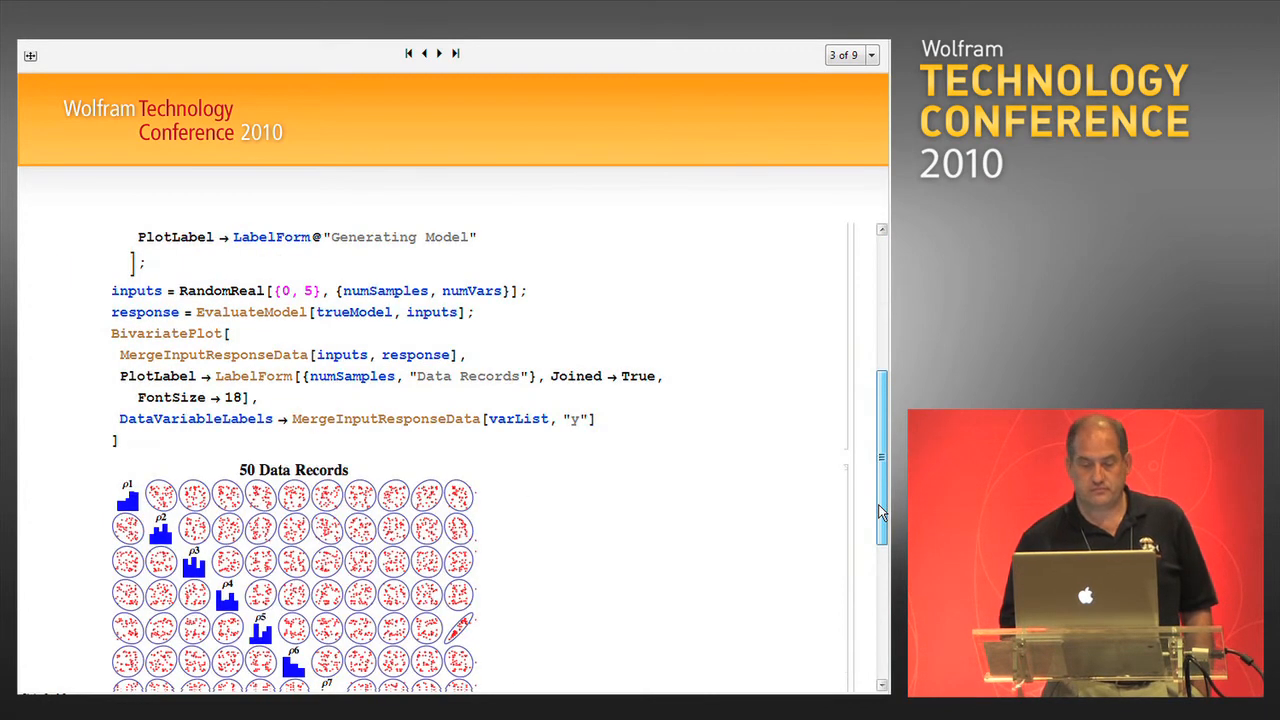
{"action": "scroll", "scroll_direction": "down", "scroll_amount": 3}
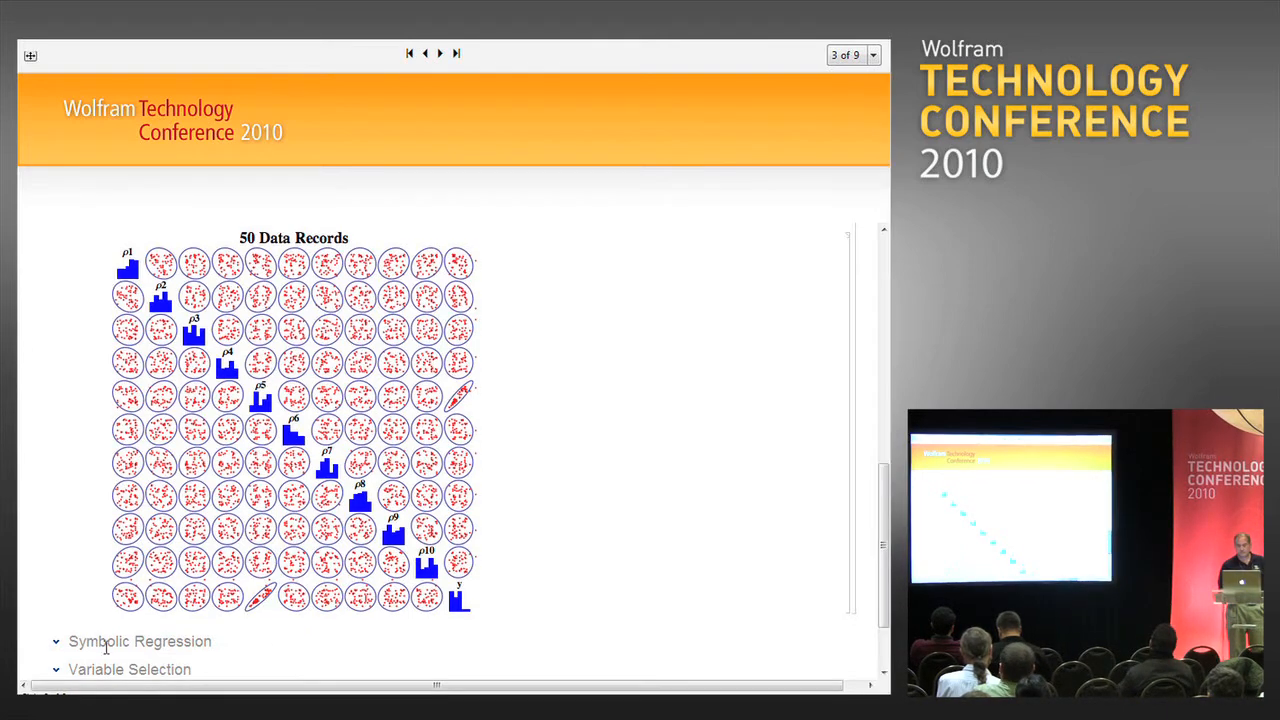
Step: Scroll to the Symbolic Regression ParetoFrontLogPlot code and its Accuracy, Simplicity & Novelty plot
{"action": "scroll", "scroll_direction": "down", "scroll_amount": 3}
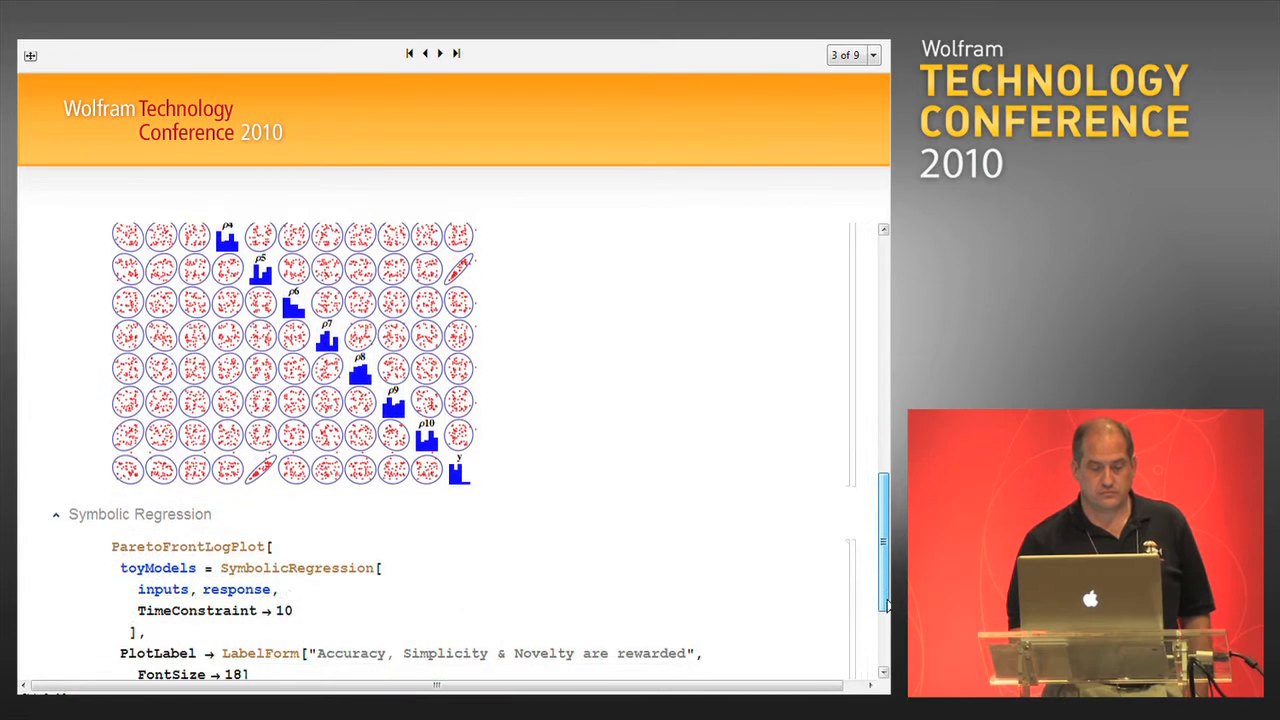
{"action": "scroll", "scroll_direction": "down", "scroll_amount": 3}
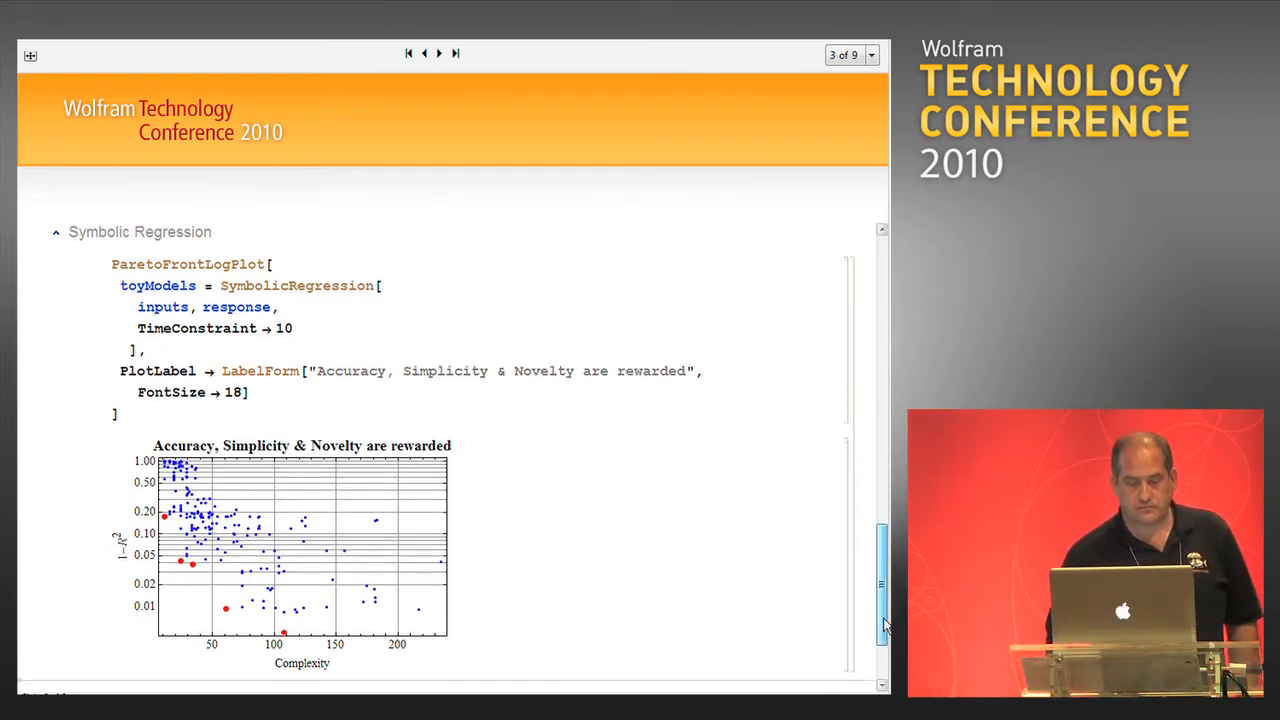
{"action": "scroll", "scroll_direction": "down", "scroll_amount": 3}
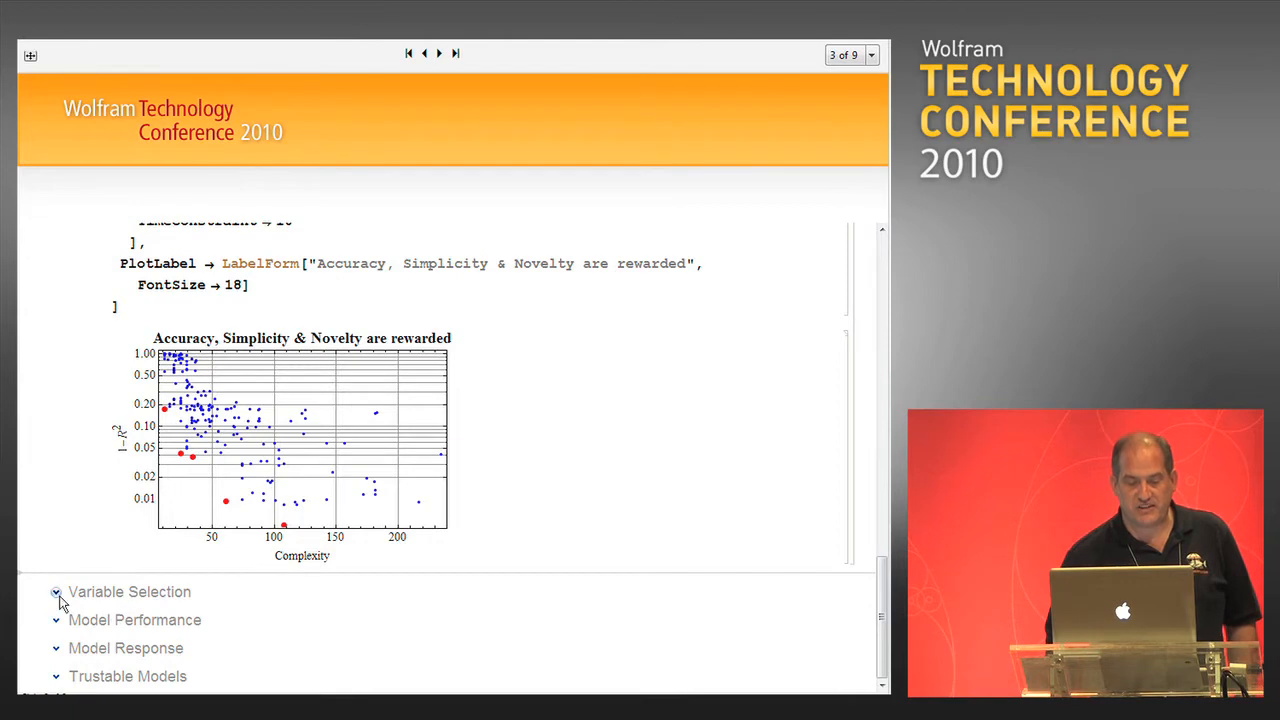
Step: Expand Variable Selection to reveal the Variable Presence Table and Variable Presence Map
{"action": "left_click", "coordinate": [56, 592]}
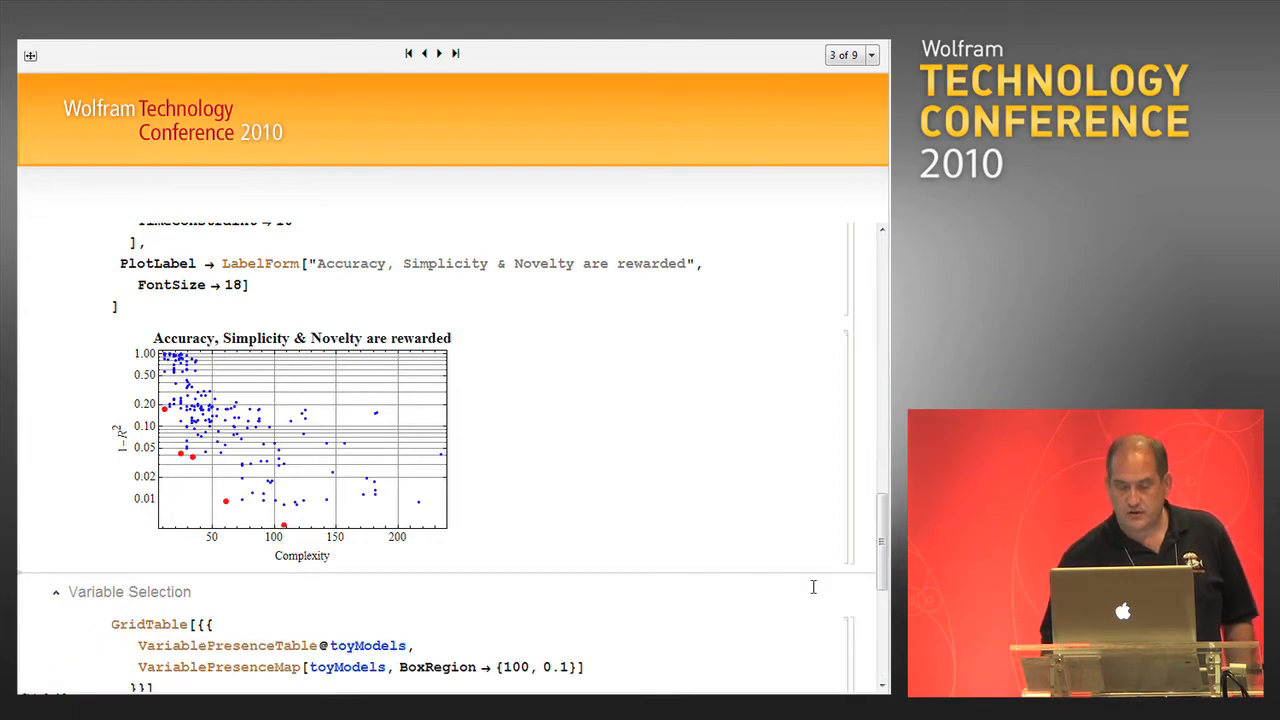
{"action": "scroll", "scroll_direction": "down", "scroll_amount": 3}
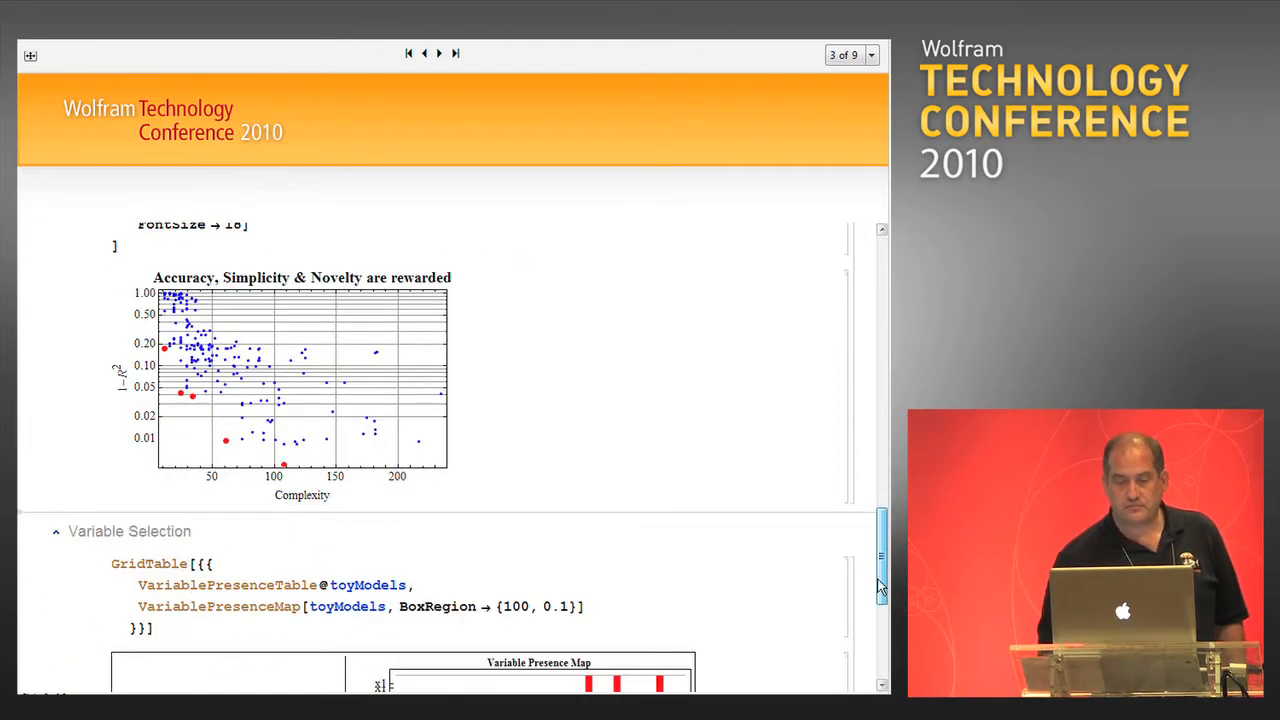
{"action": "scroll", "scroll_direction": "down", "scroll_amount": 3}
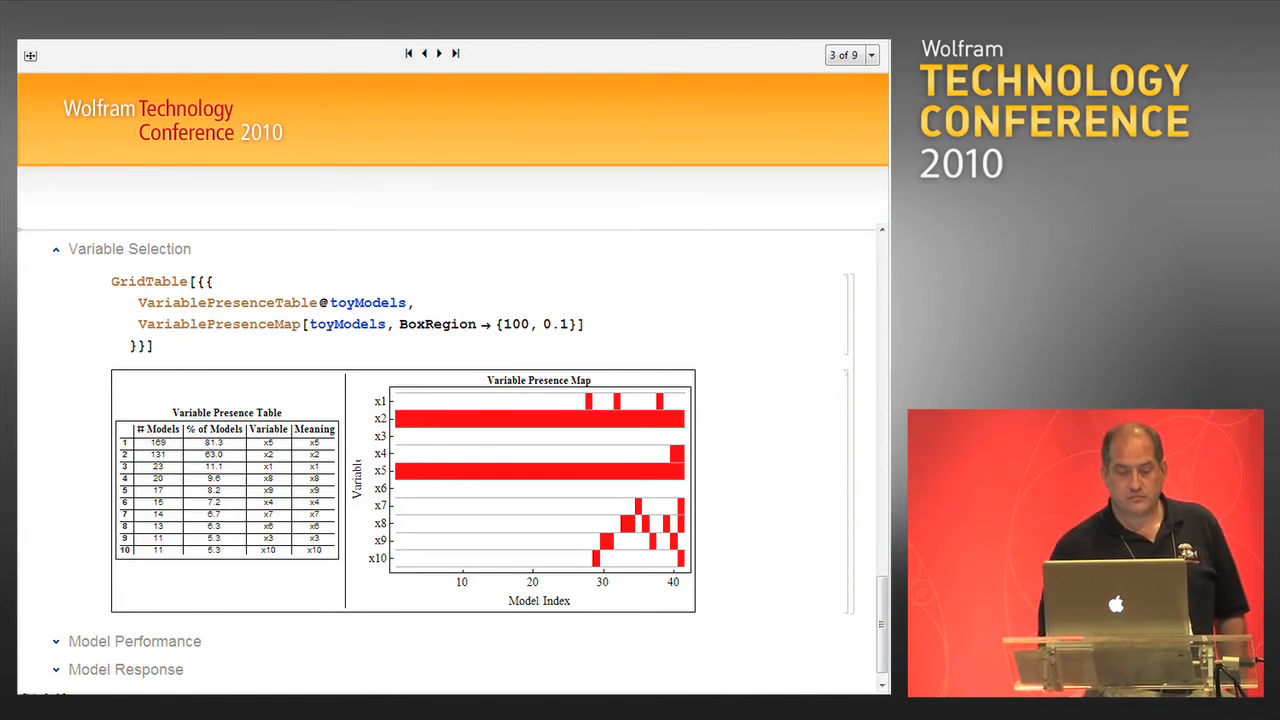
Step: Expand Model Performance to show the five predicted-versus-observed ModelPredictionPlot outputs
{"action": "left_click", "coordinate": [56, 640]}
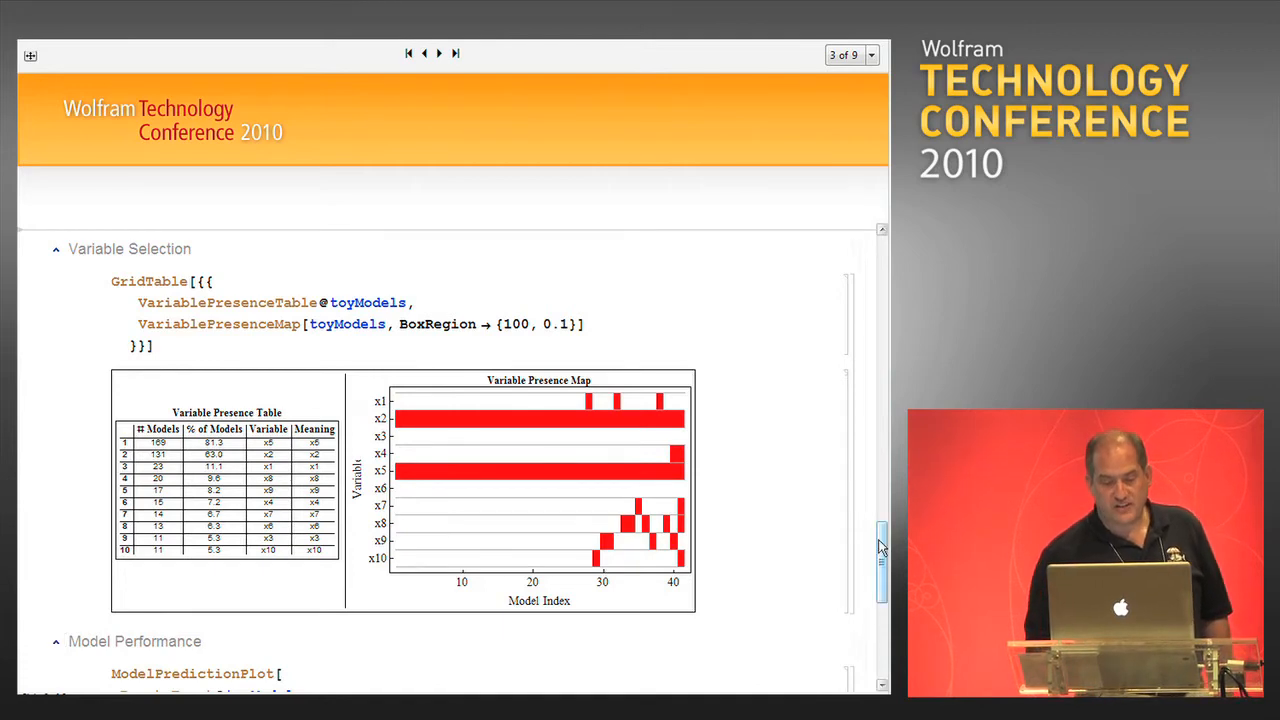
{"action": "scroll", "scroll_direction": "down", "scroll_amount": 3}
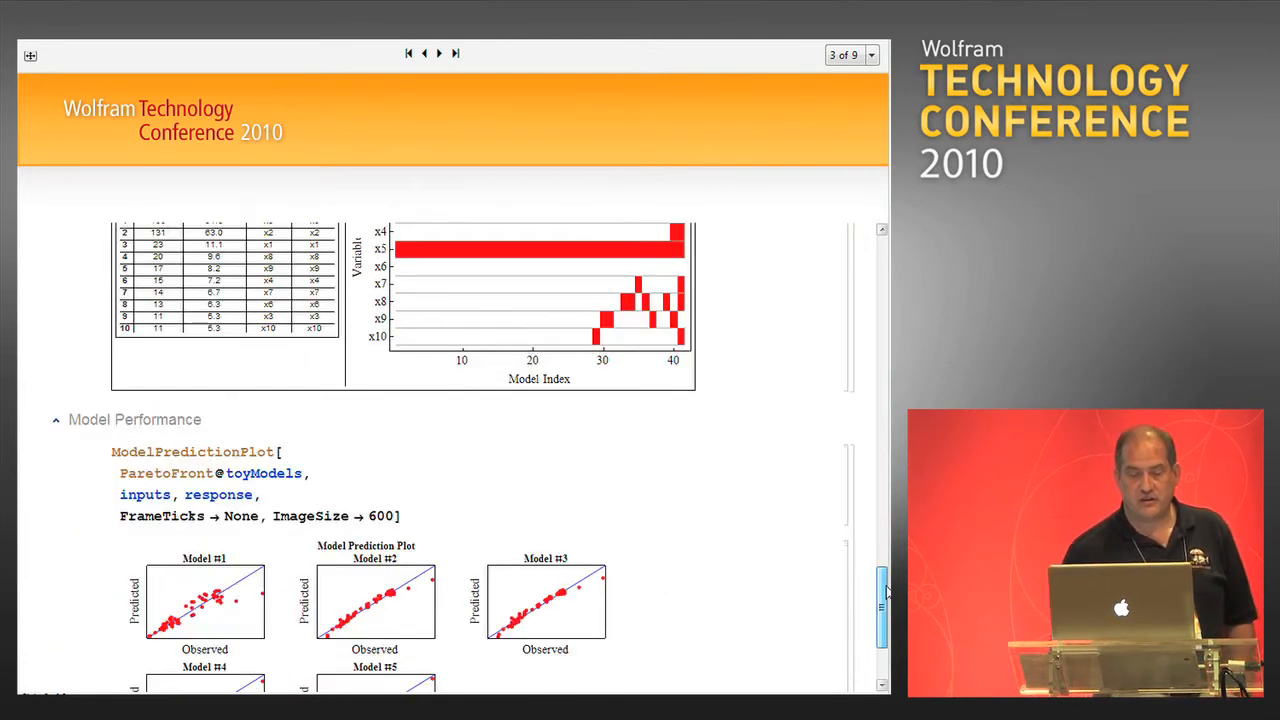
{"action": "scroll", "scroll_direction": "down", "scroll_amount": 3}
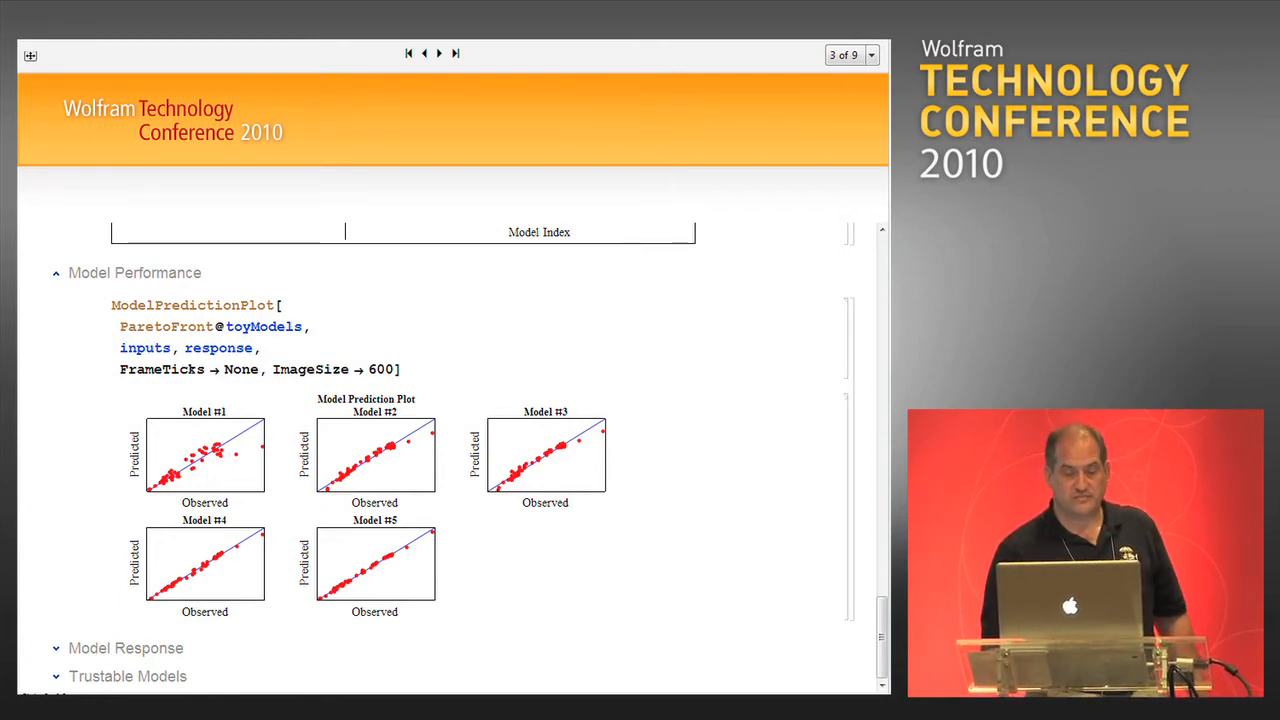
Step: Expand Model Response to show the ResponseSurfacePlot grid for the five models
{"action": "left_click", "coordinate": [56, 648]}
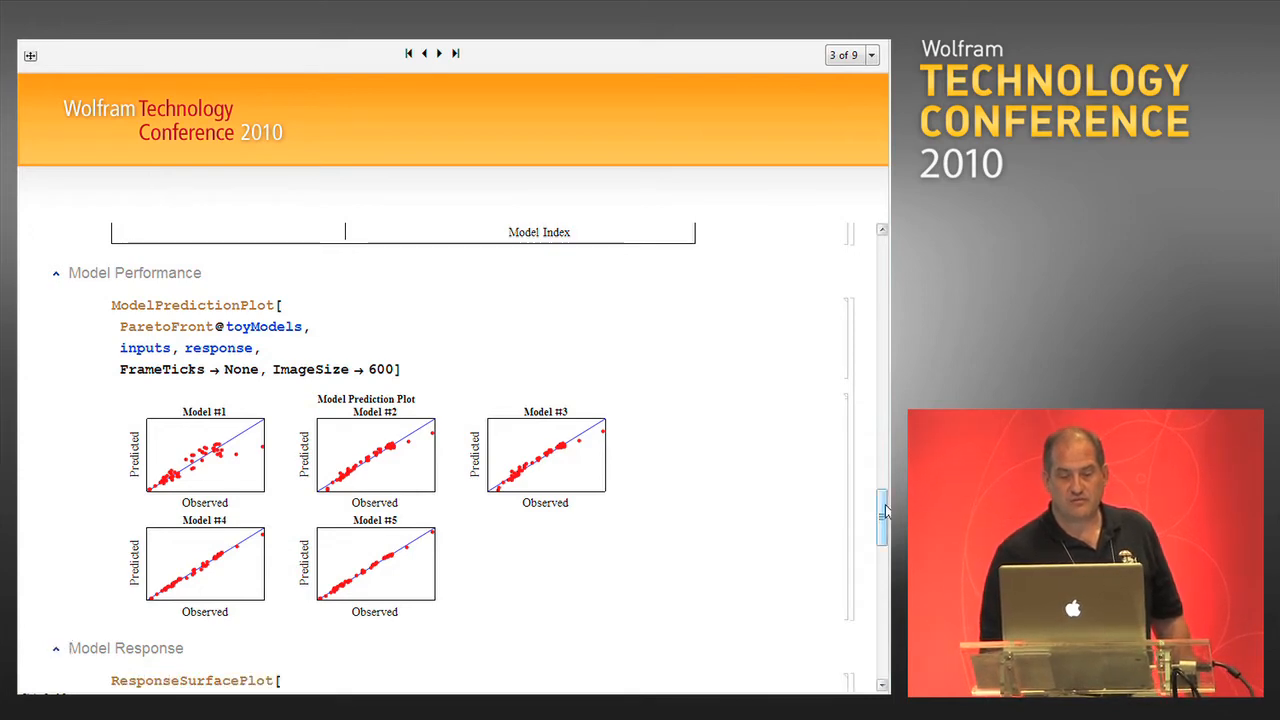
{"action": "scroll", "scroll_direction": "down", "scroll_amount": 3}
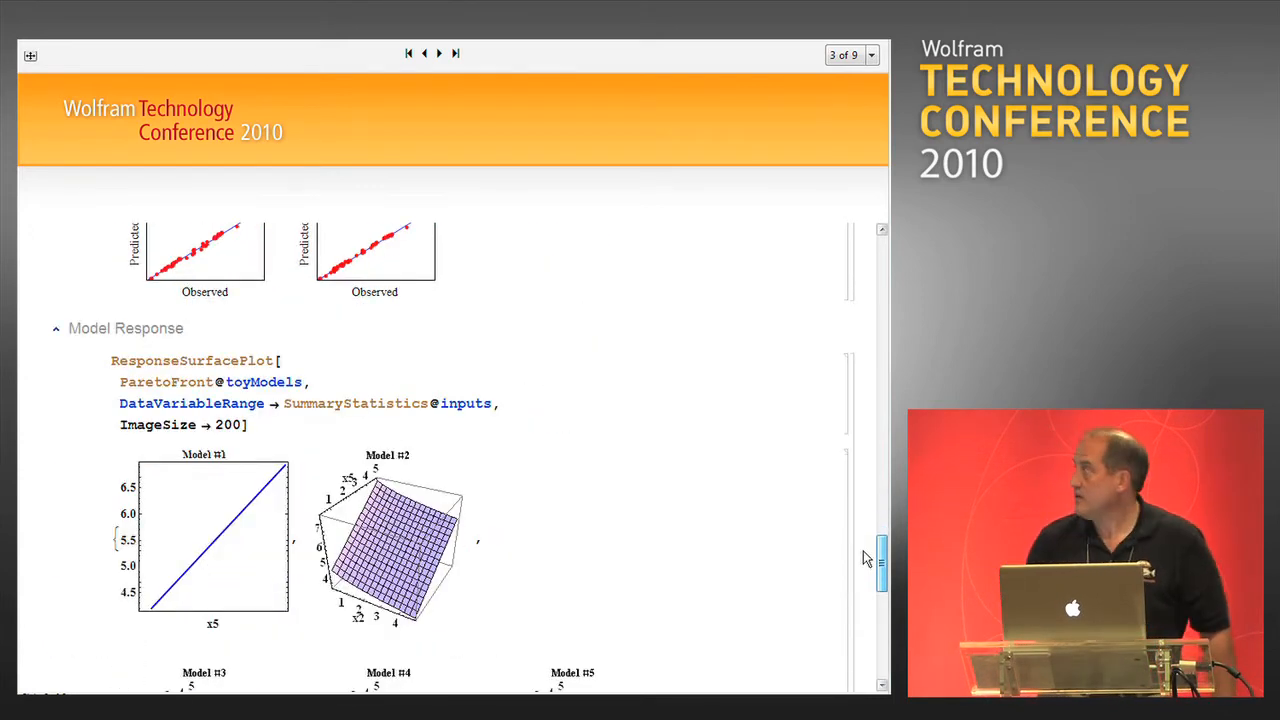
{"action": "scroll", "scroll_direction": "down", "scroll_amount": 3}
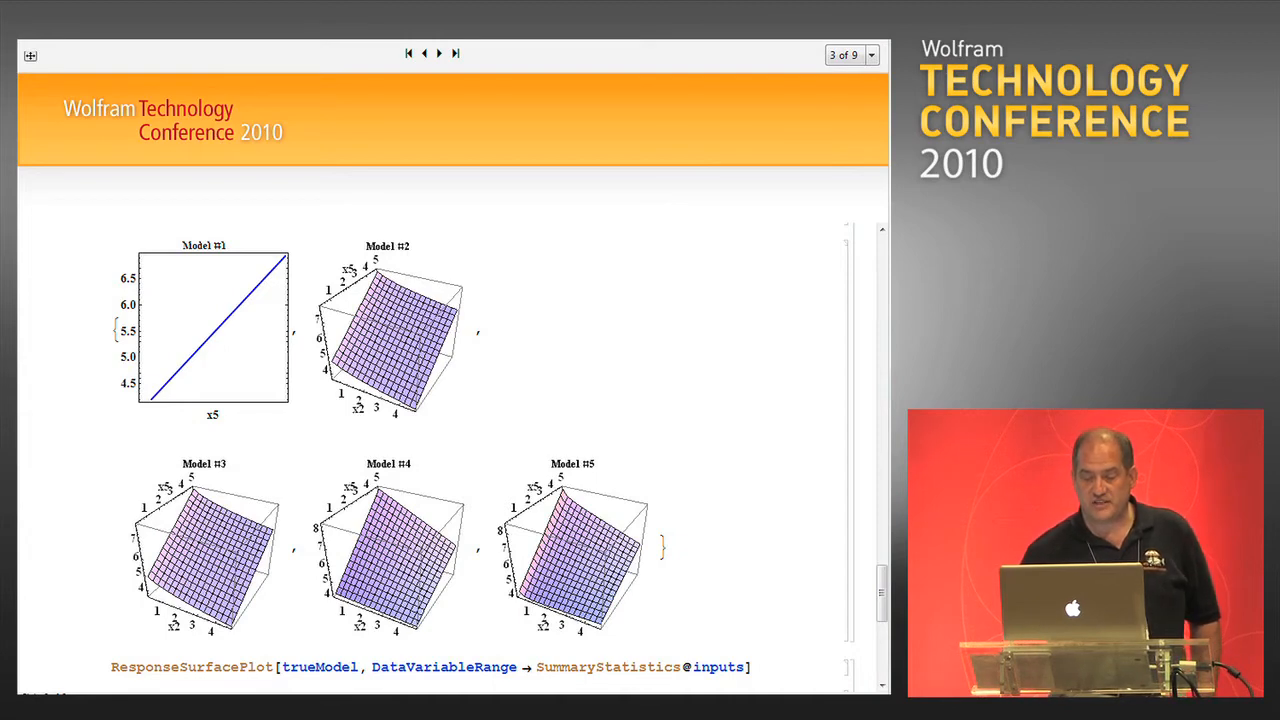
Step: Scroll to the trueModel ResponseSurfacePlot labelled Generating Model
{"action": "scroll", "scroll_direction": "down", "scroll_amount": 3}
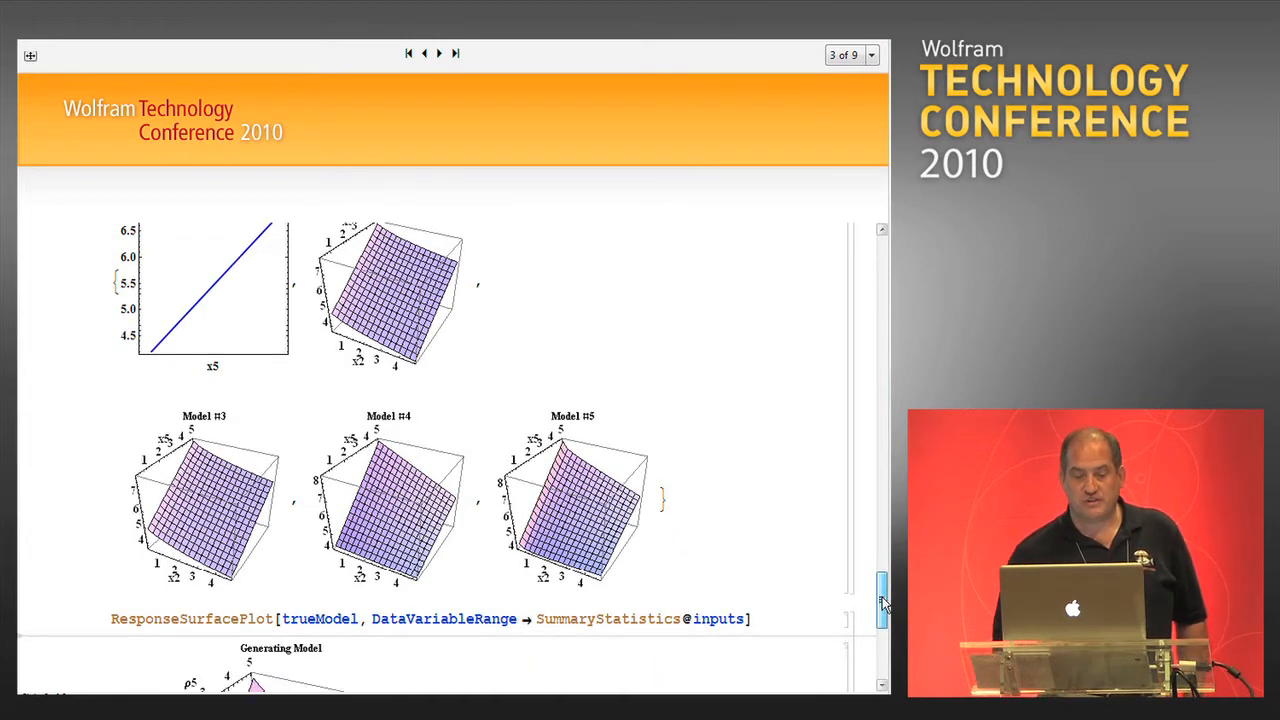
{"action": "scroll", "scroll_direction": "down", "scroll_amount": 3}
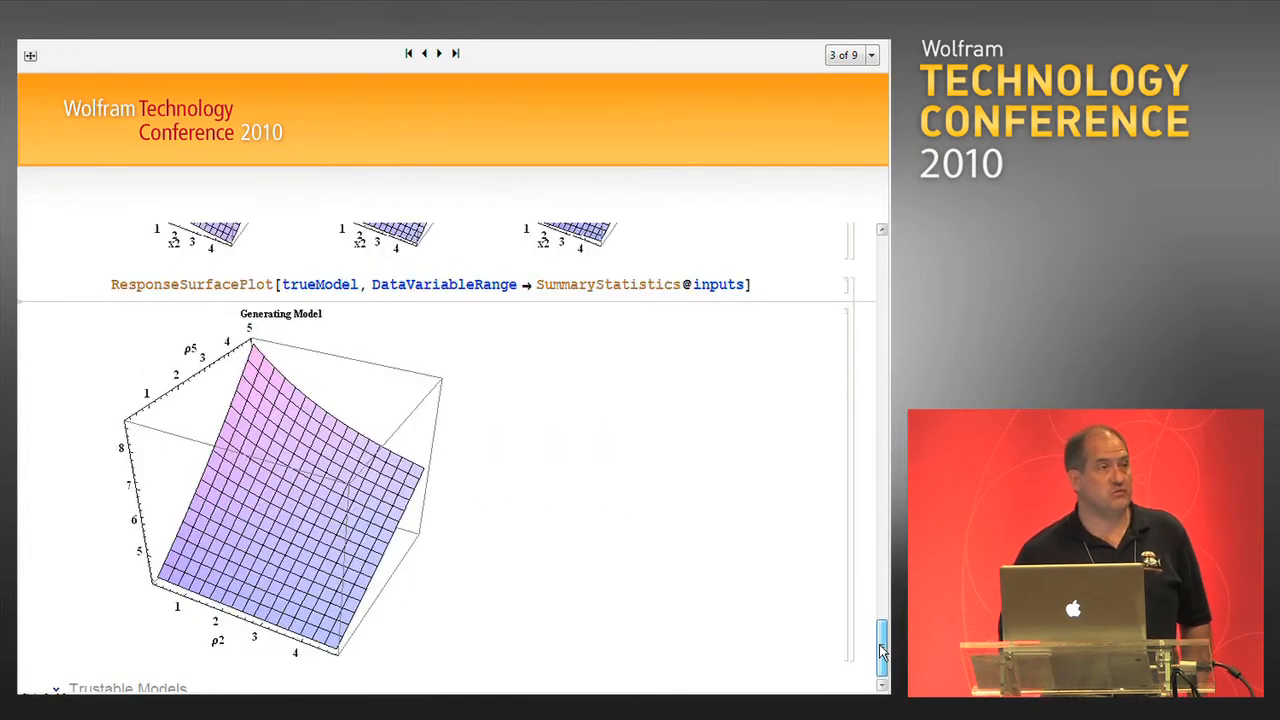
{"action": "scroll", "scroll_direction": "down", "scroll_amount": 3}
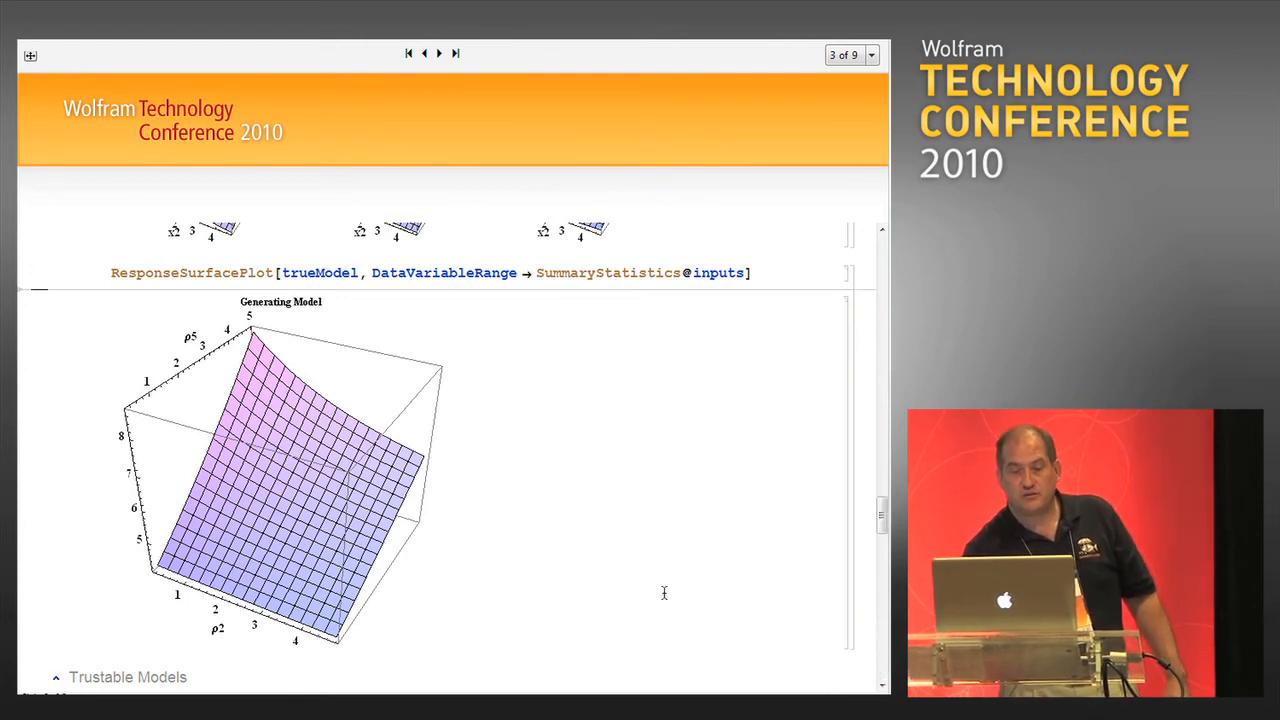
Step: Scroll through the Trust is Derived from Diverse Models grid to the Ensemble Prediction Plot
{"action": "scroll", "scroll_direction": "down", "scroll_amount": 3}
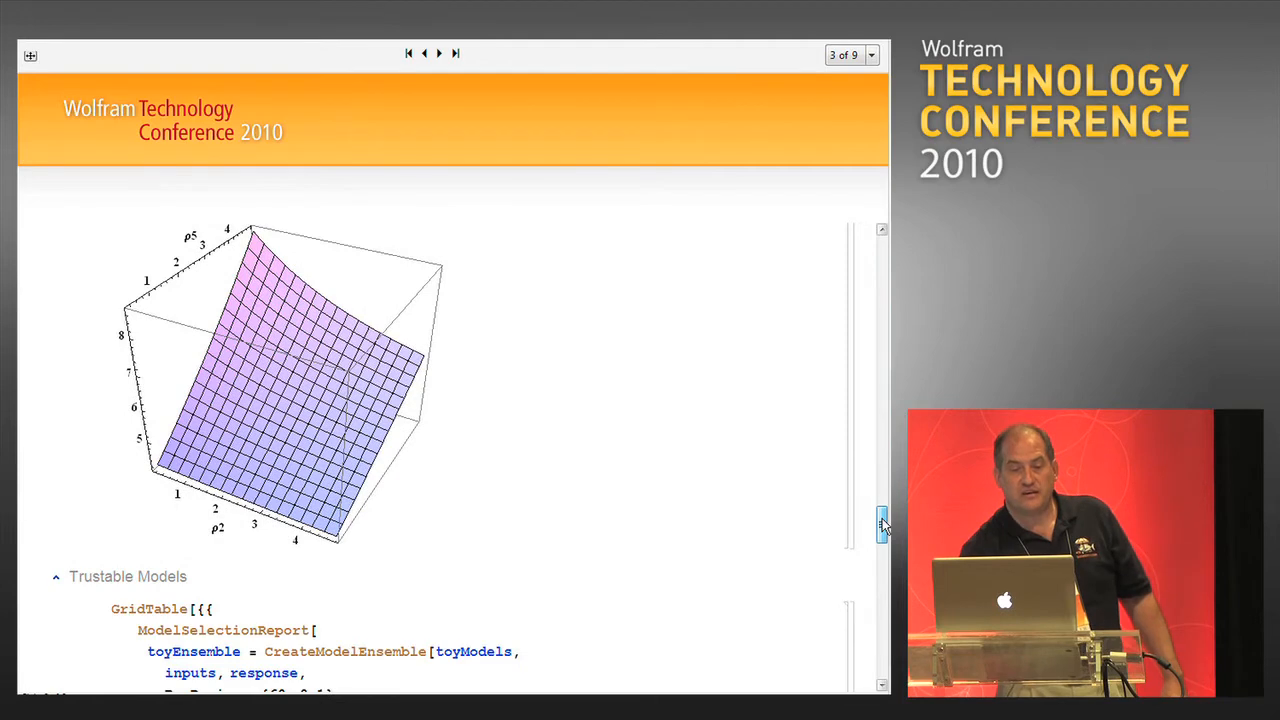
{"action": "scroll", "scroll_direction": "down", "scroll_amount": 3}
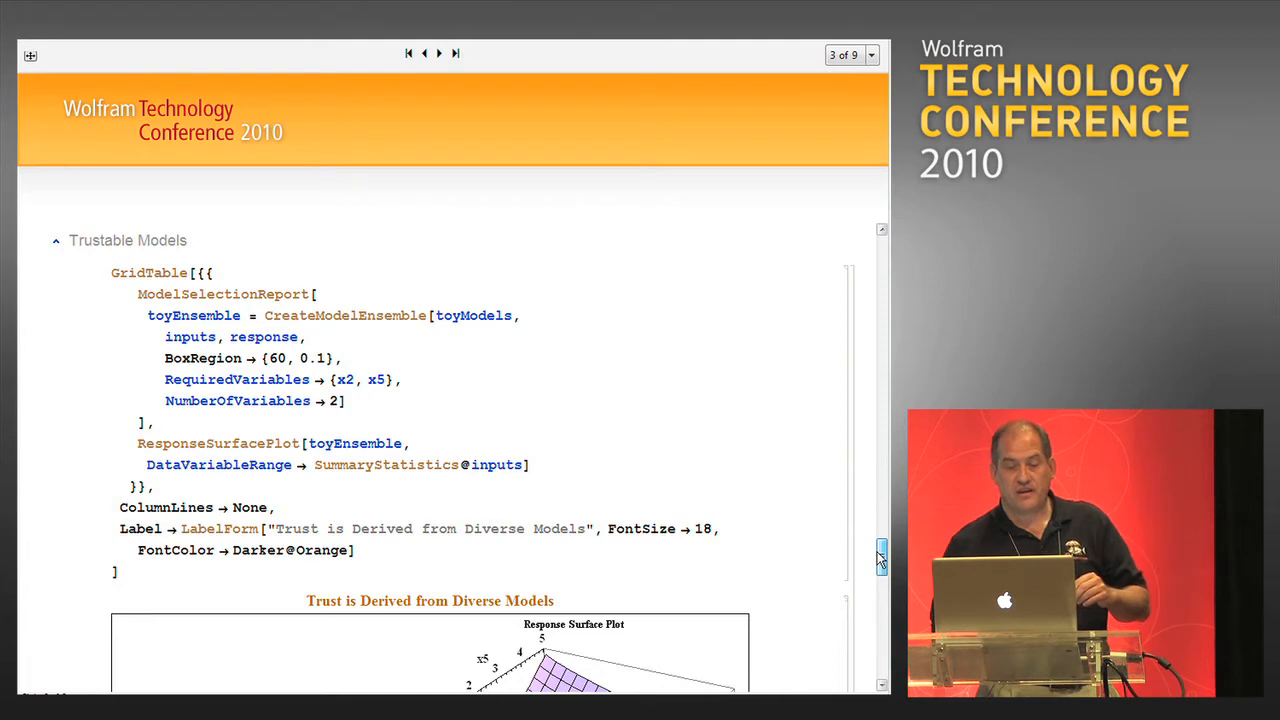
{"action": "scroll", "scroll_direction": "down", "scroll_amount": 3}
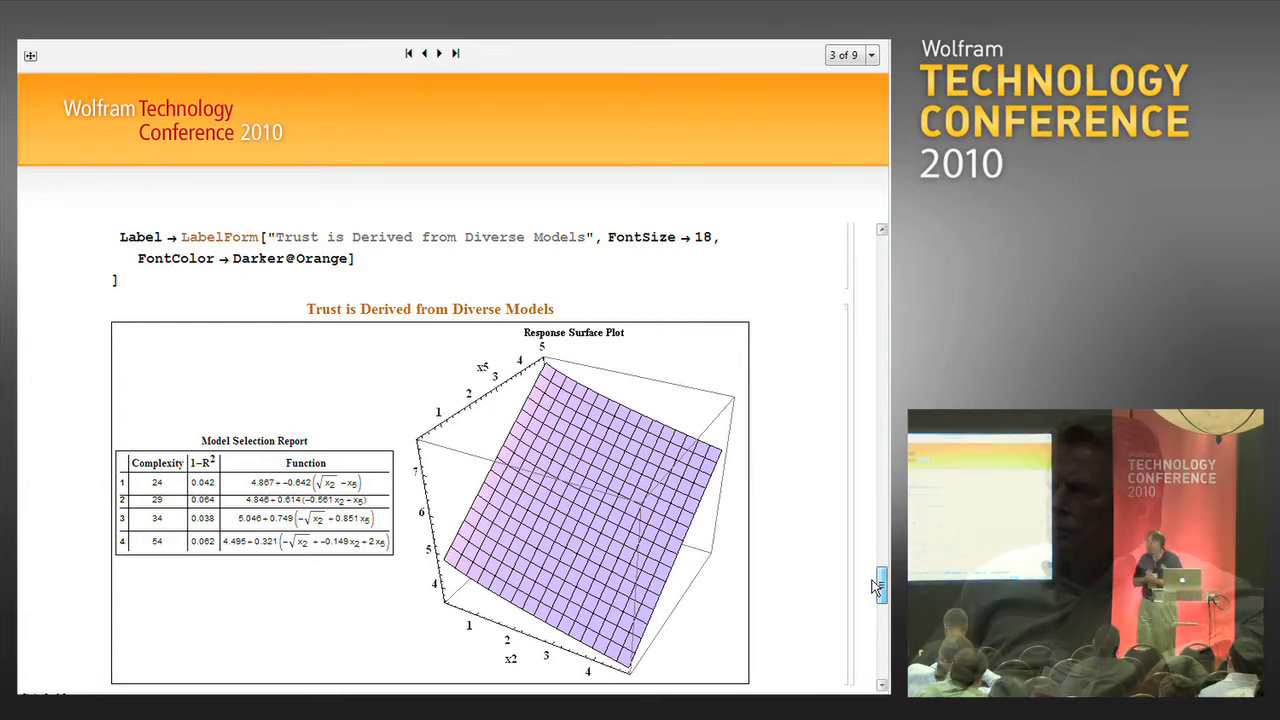
{"action": "scroll", "scroll_direction": "down", "scroll_amount": 3}
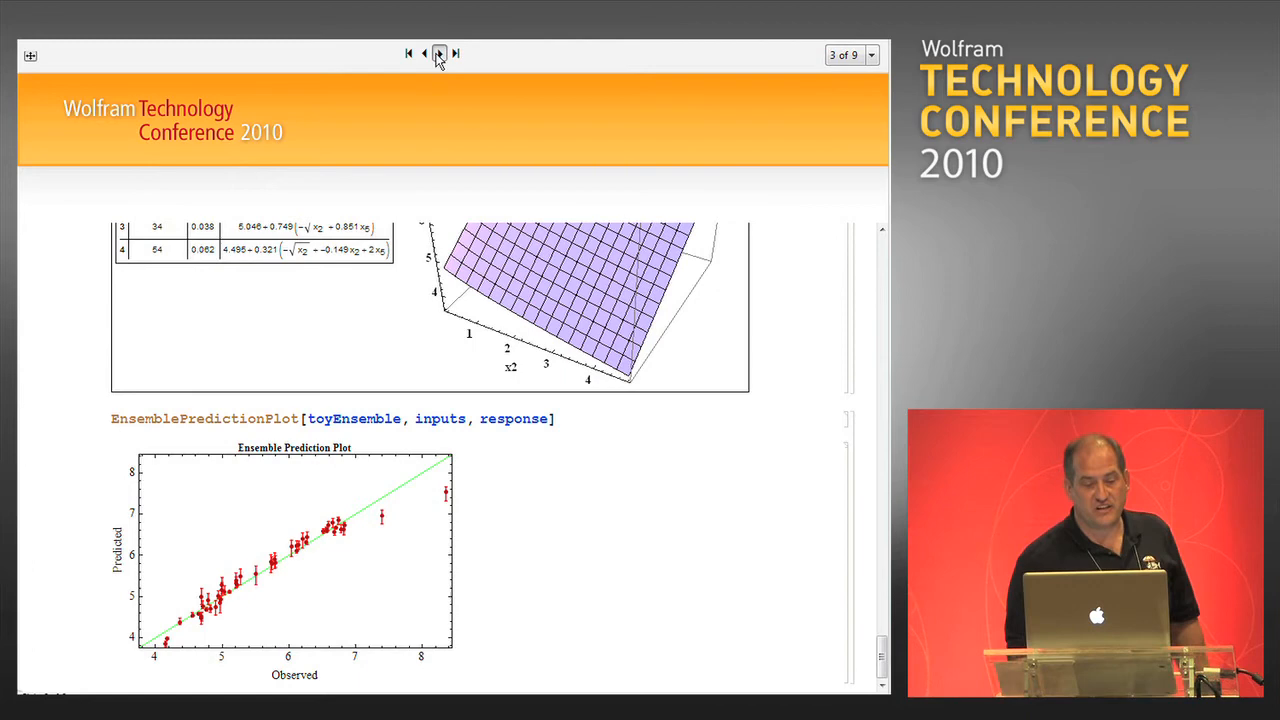
Step: Advance to slide 4, the Interim Summary with the No Longer Hard tree diagram
{"action": "left_click", "coordinate": [438, 52]}
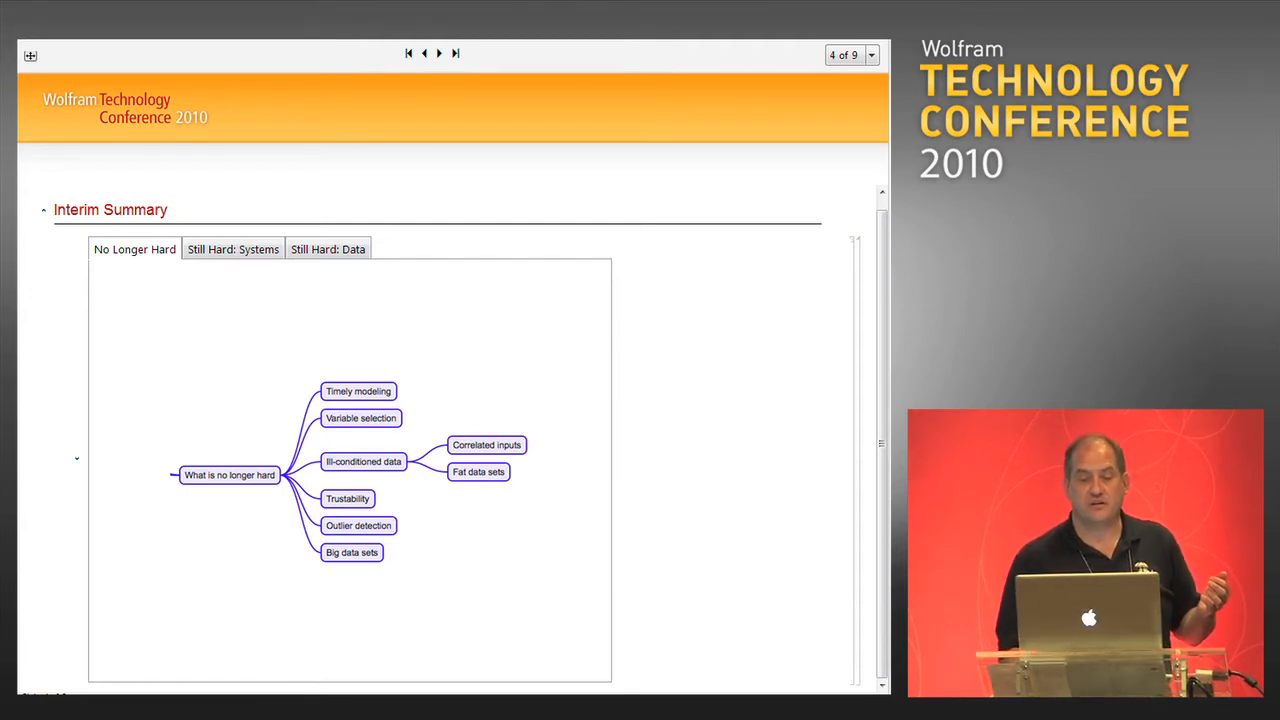
{"action": "mouse_move", "coordinate": [388, 344]}
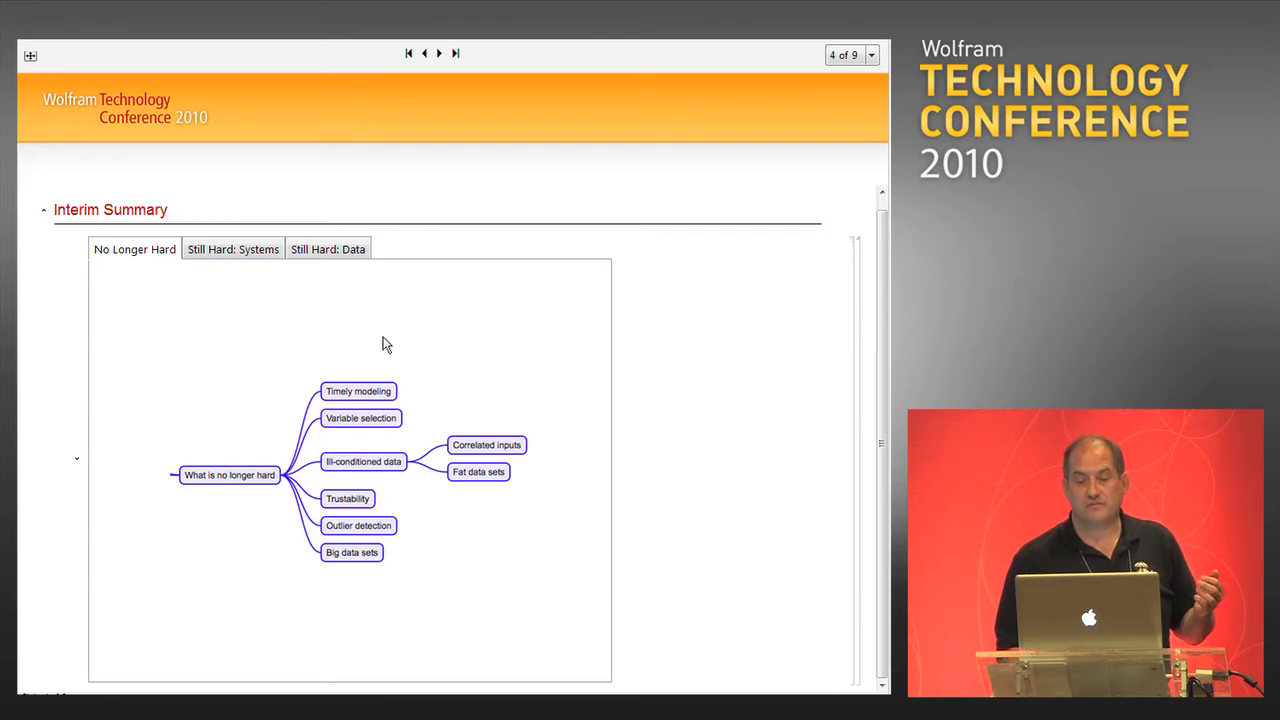
Step: Switch the Interim Summary TabView to the Still Hard: Systems problem-systems diagram
{"action": "left_click", "coordinate": [232, 248]}
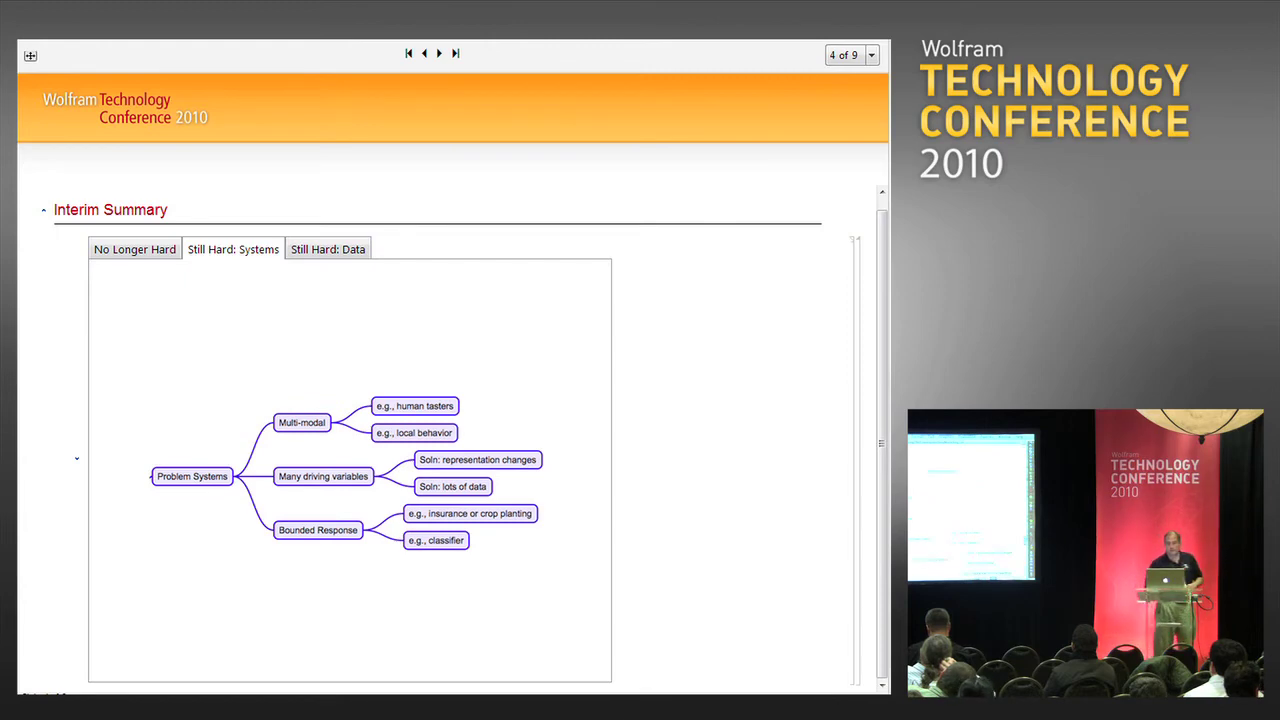
Step: Show the Still Hard: Data tab with its Problem Data tree diagram
{"action": "left_click", "coordinate": [328, 248]}
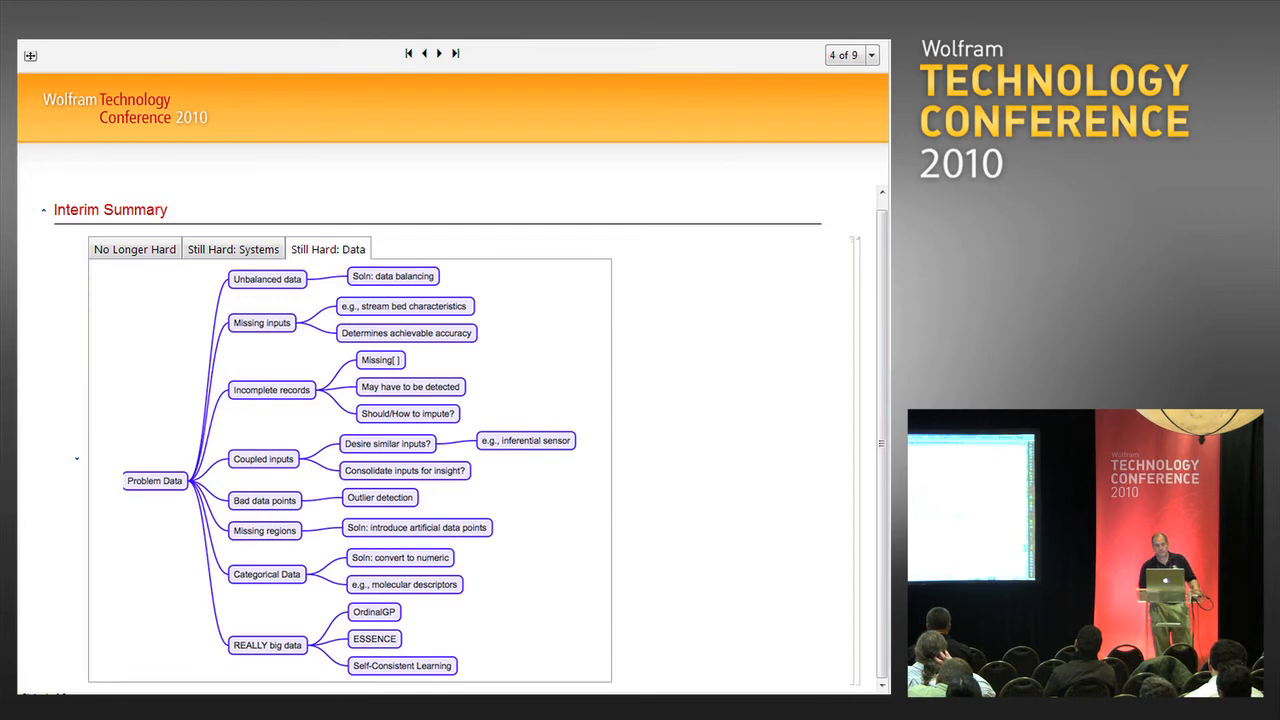
{"action": "mouse_move", "coordinate": [668, 184]}
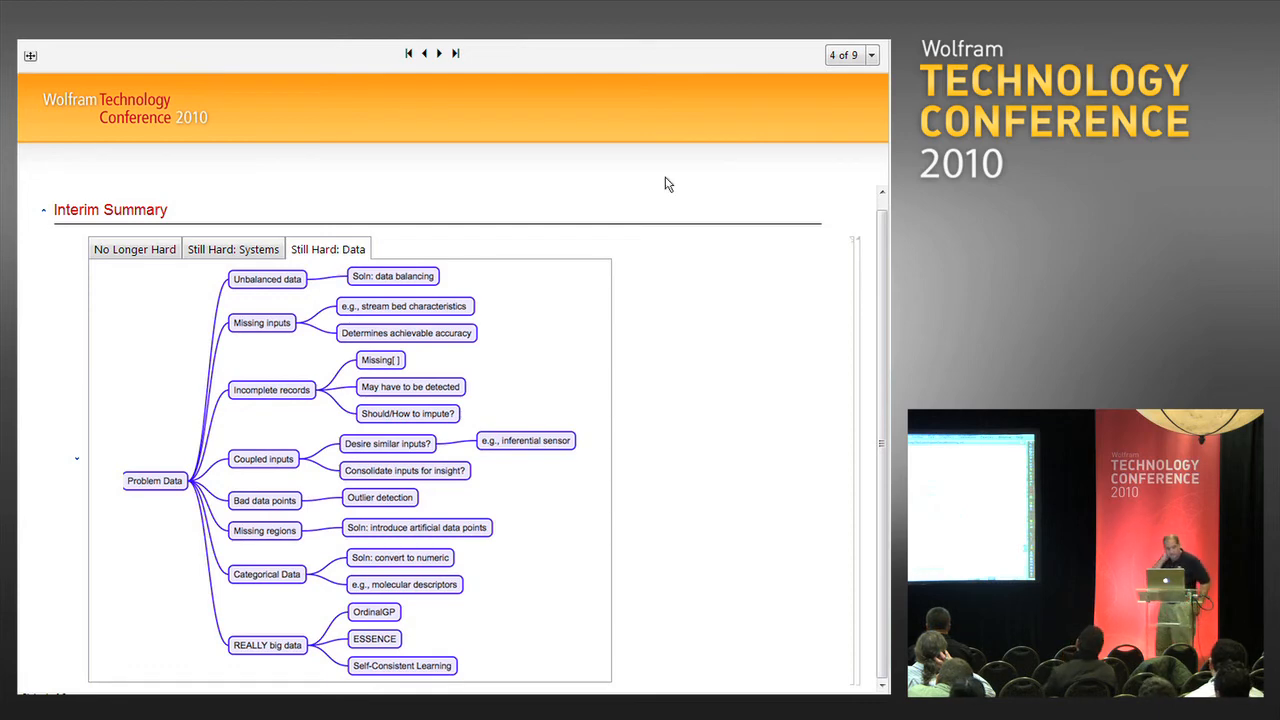
Step: Advance to slide 5, Flash Memory Design — Evolvability, with its endurance-testing points
{"action": "left_click", "coordinate": [440, 52]}
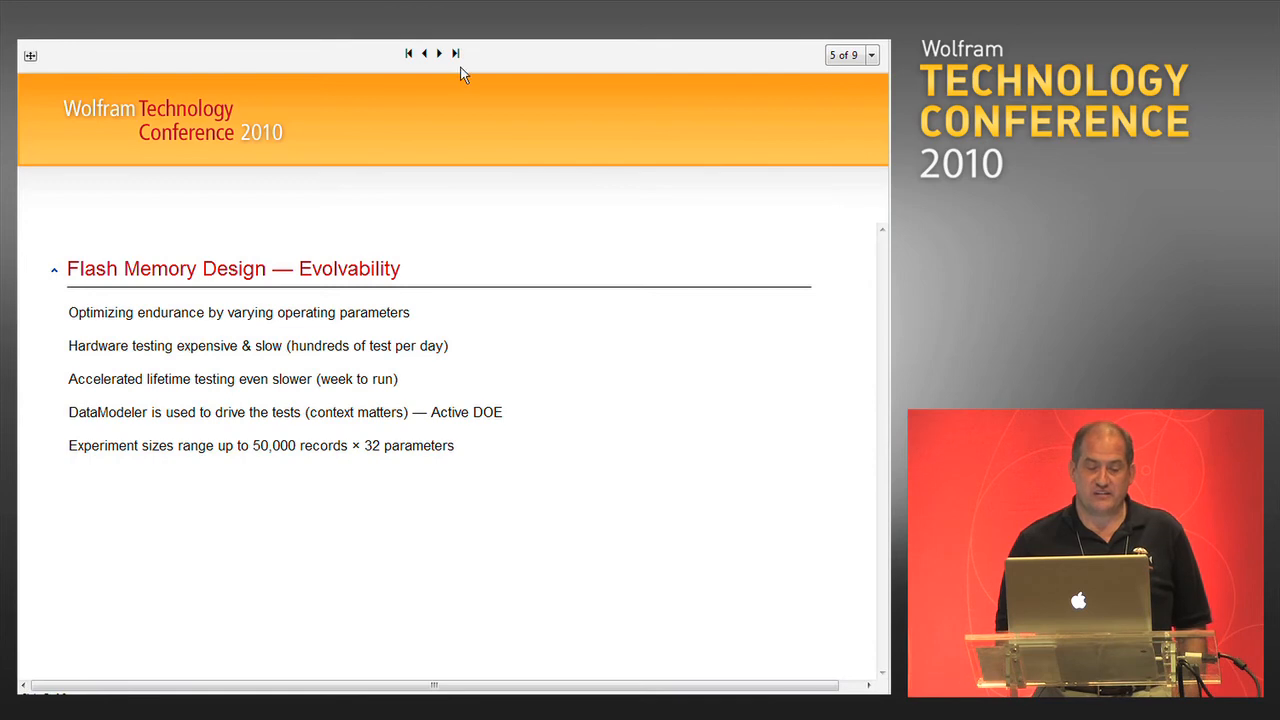
{"action": "left_click", "coordinate": [440, 52]}
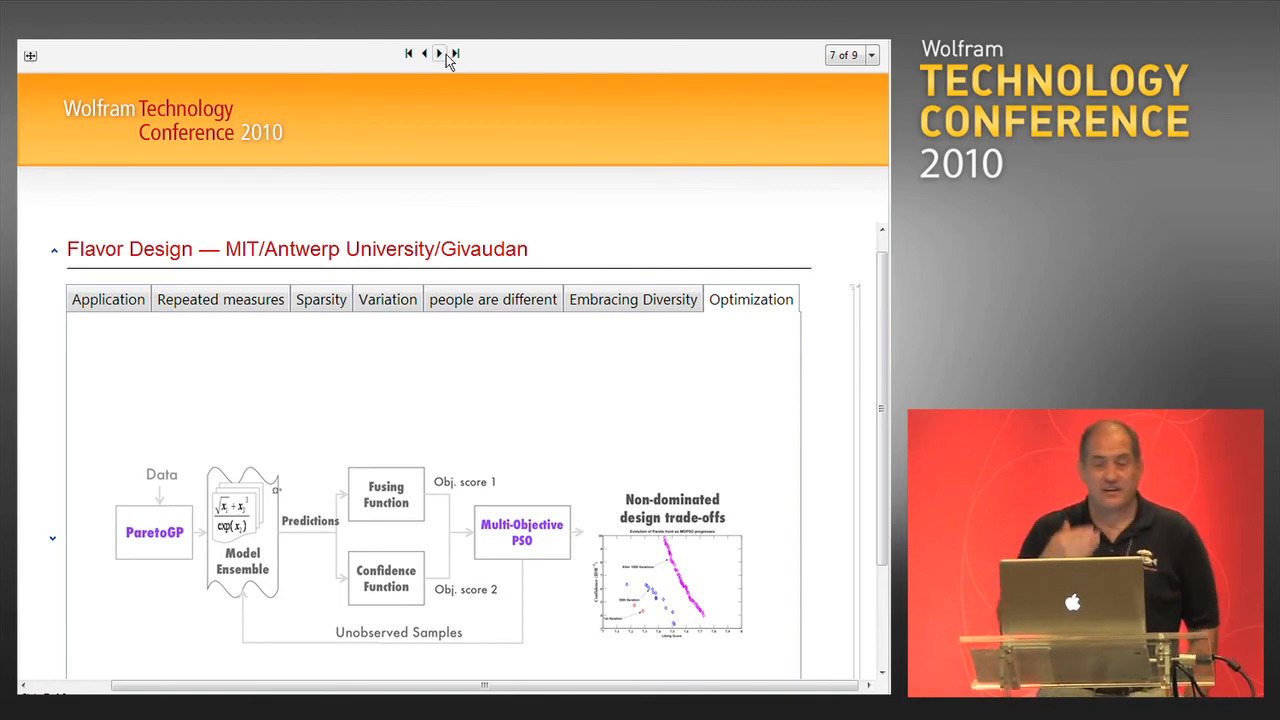
Step: Advance to slide 8, Insurance Modeling — Seth Chandler, with its bounded-behavior points
{"action": "left_click", "coordinate": [438, 52]}
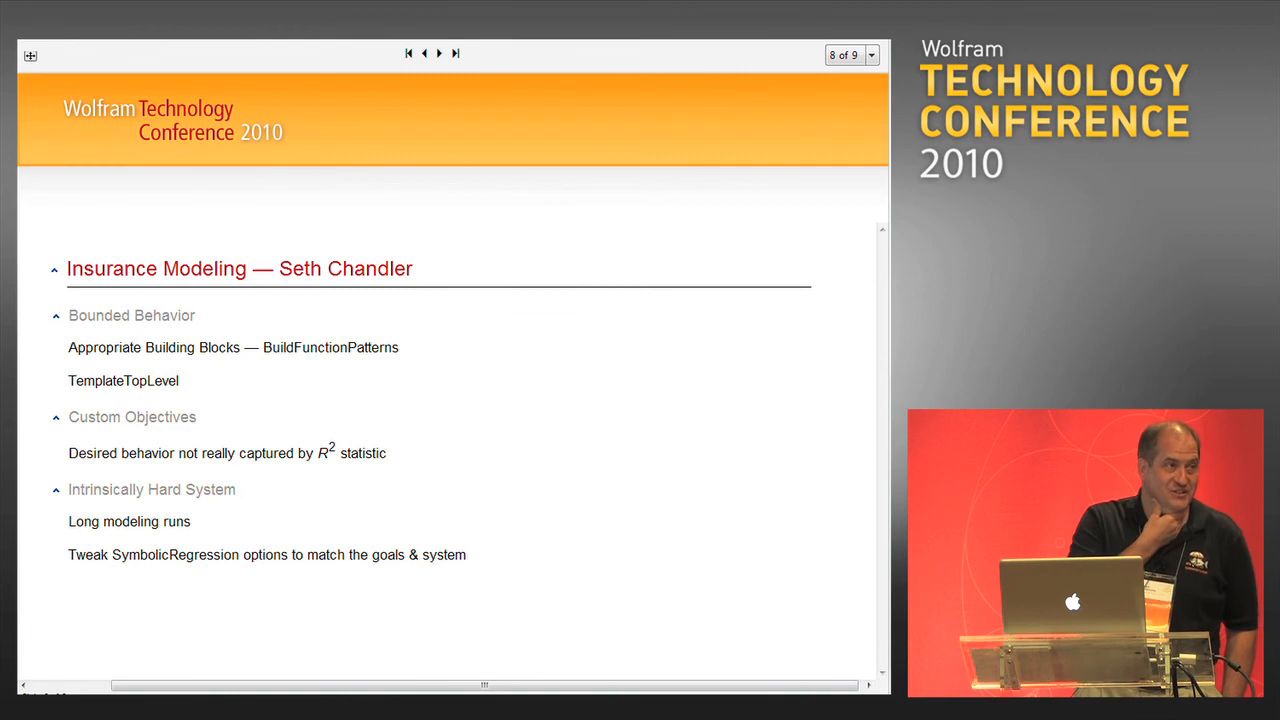